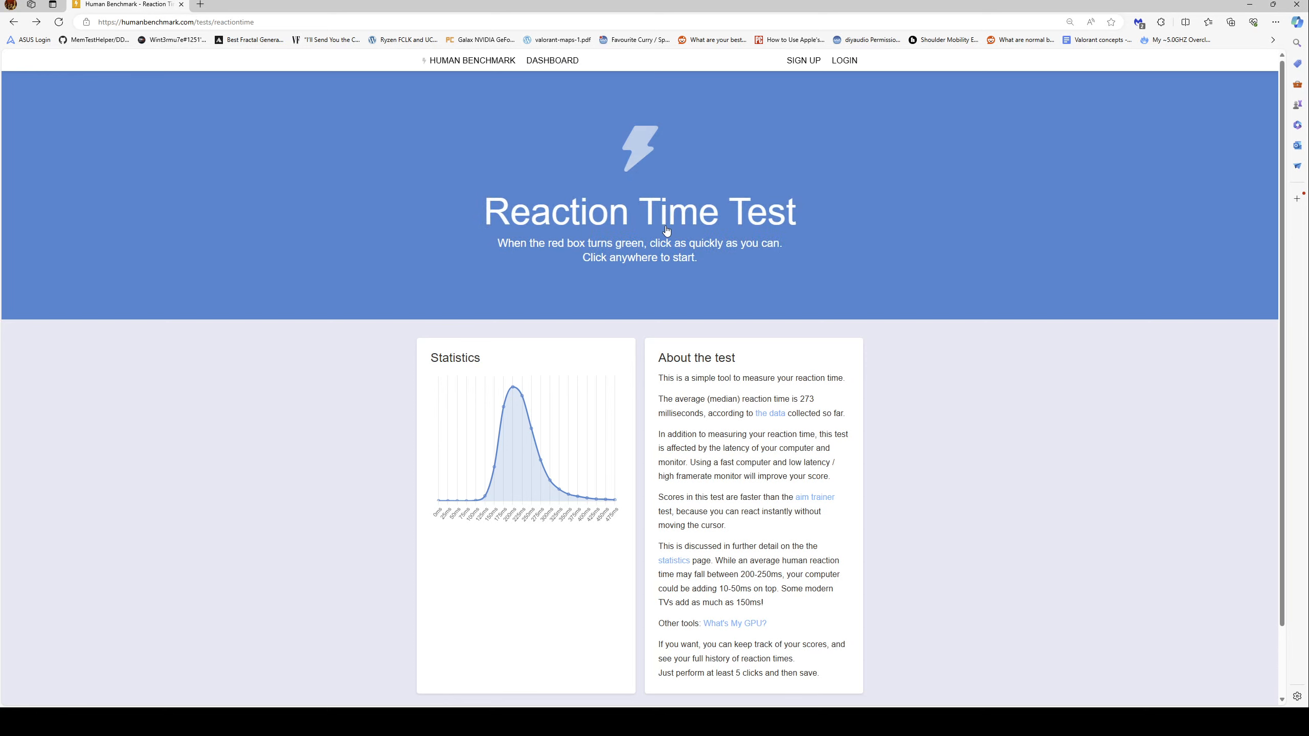
pyautogui.moveTo(662, 227)
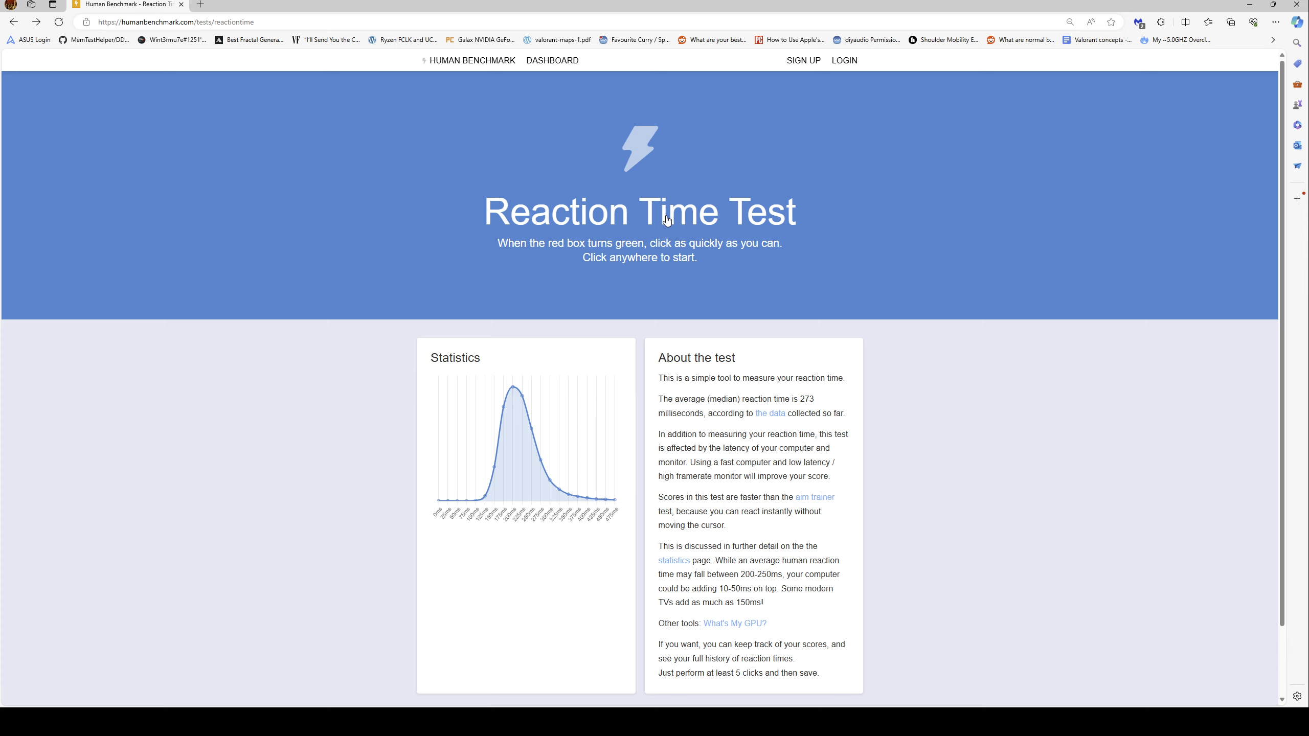
pyautogui.moveTo(667, 230)
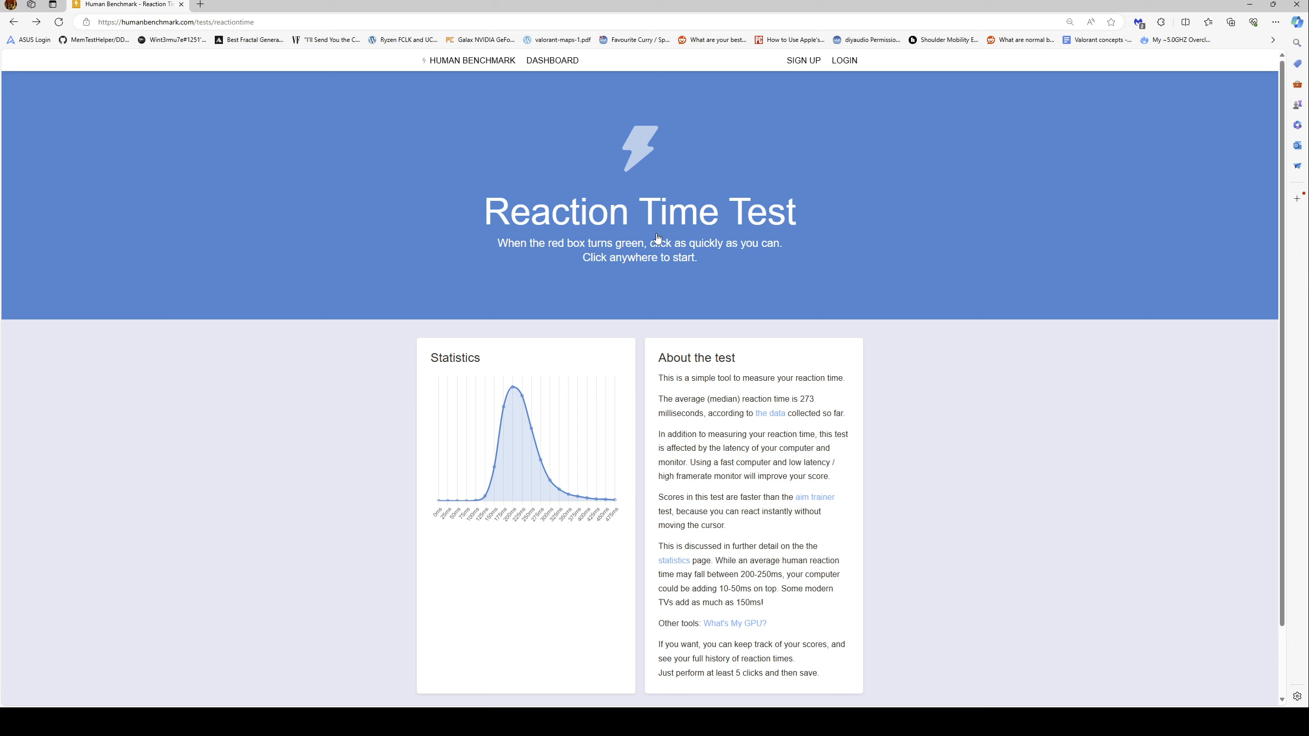
pyautogui.moveTo(628, 231)
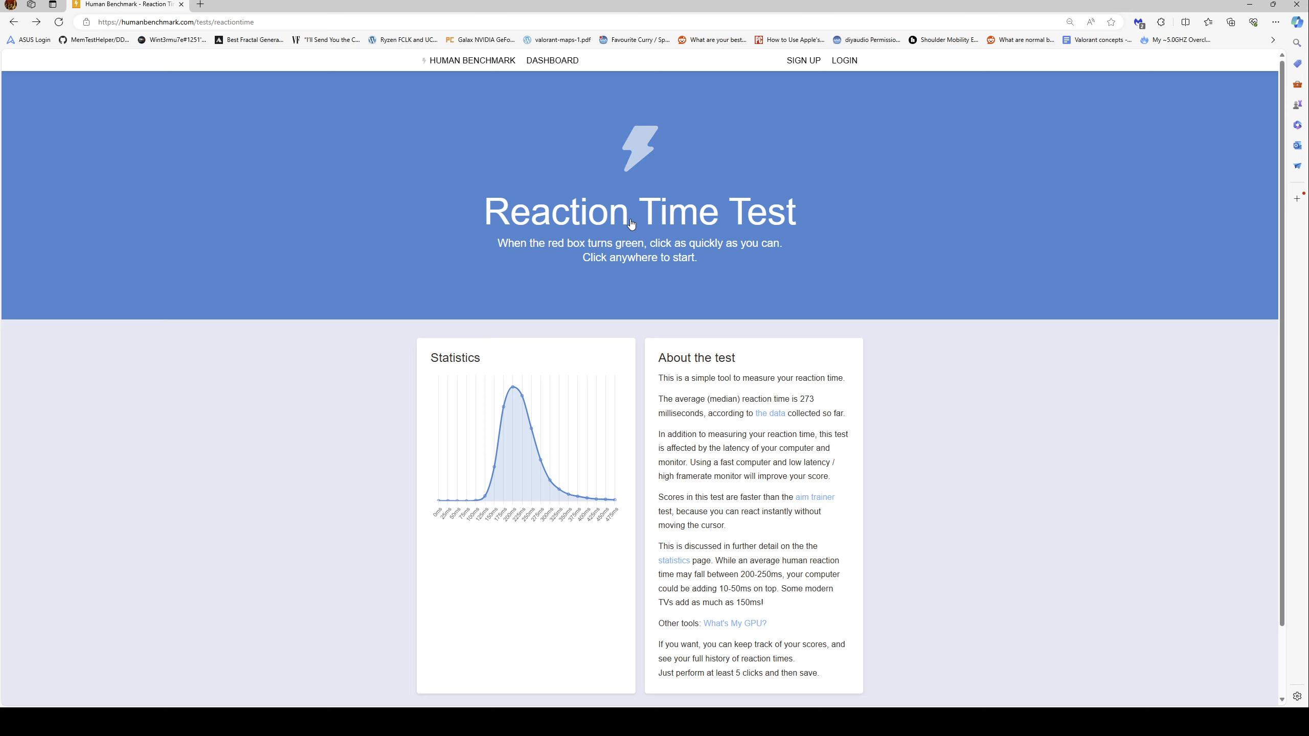
# - React to each green screen through all rounds, scoring 169 ms and 160 ms, ending at 160 ms
pyautogui.click(639, 211)
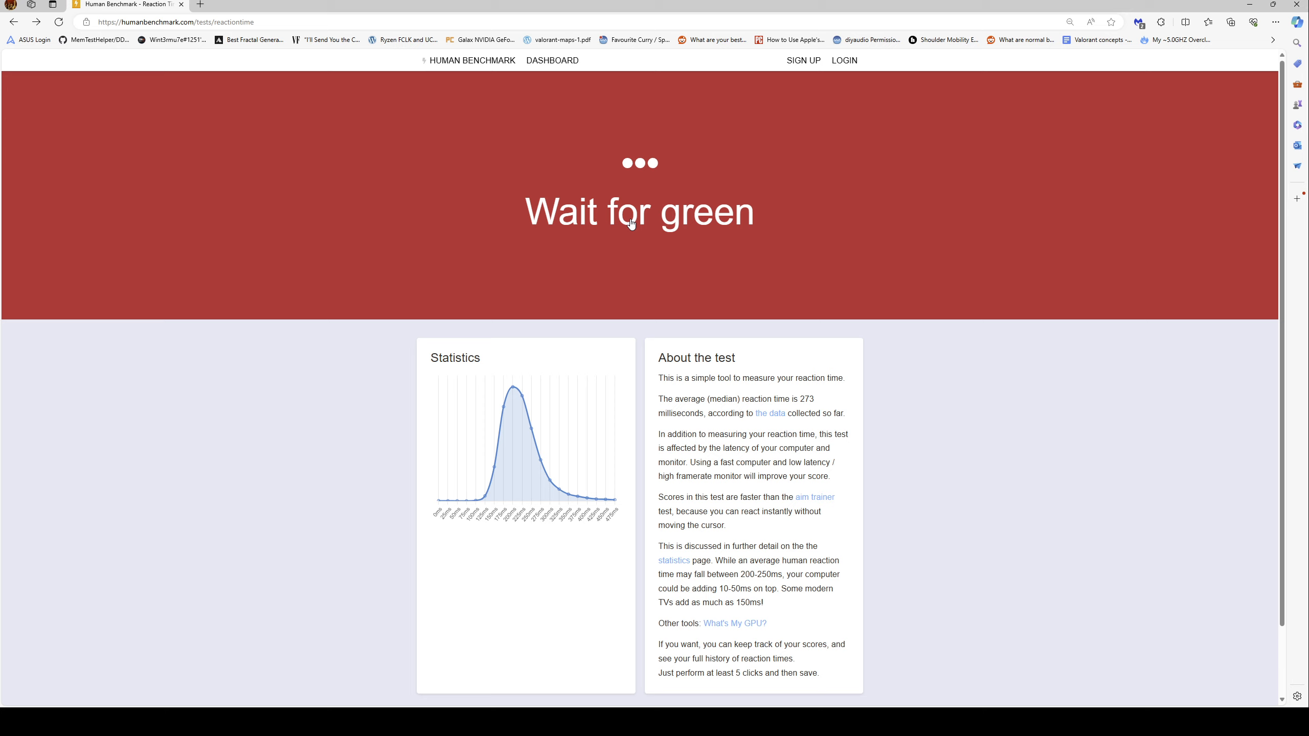
pyautogui.click(640, 200)
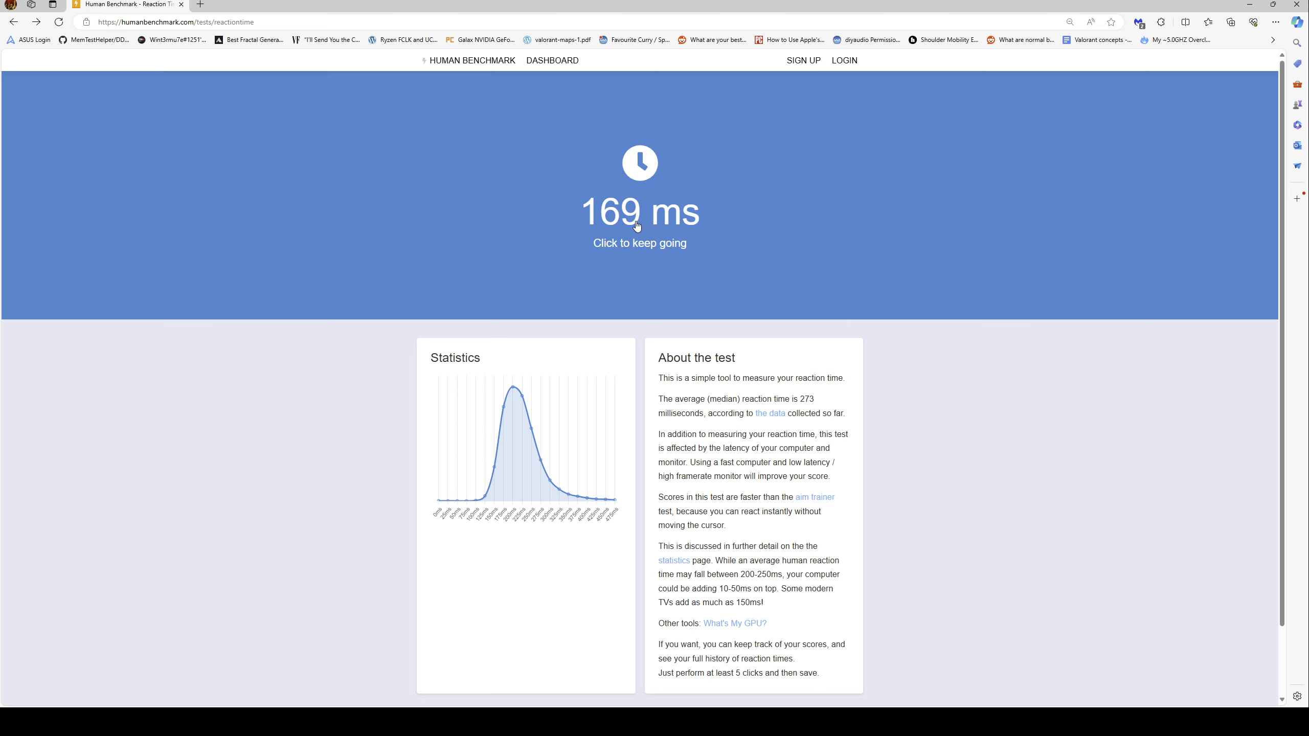
pyautogui.click(639, 209)
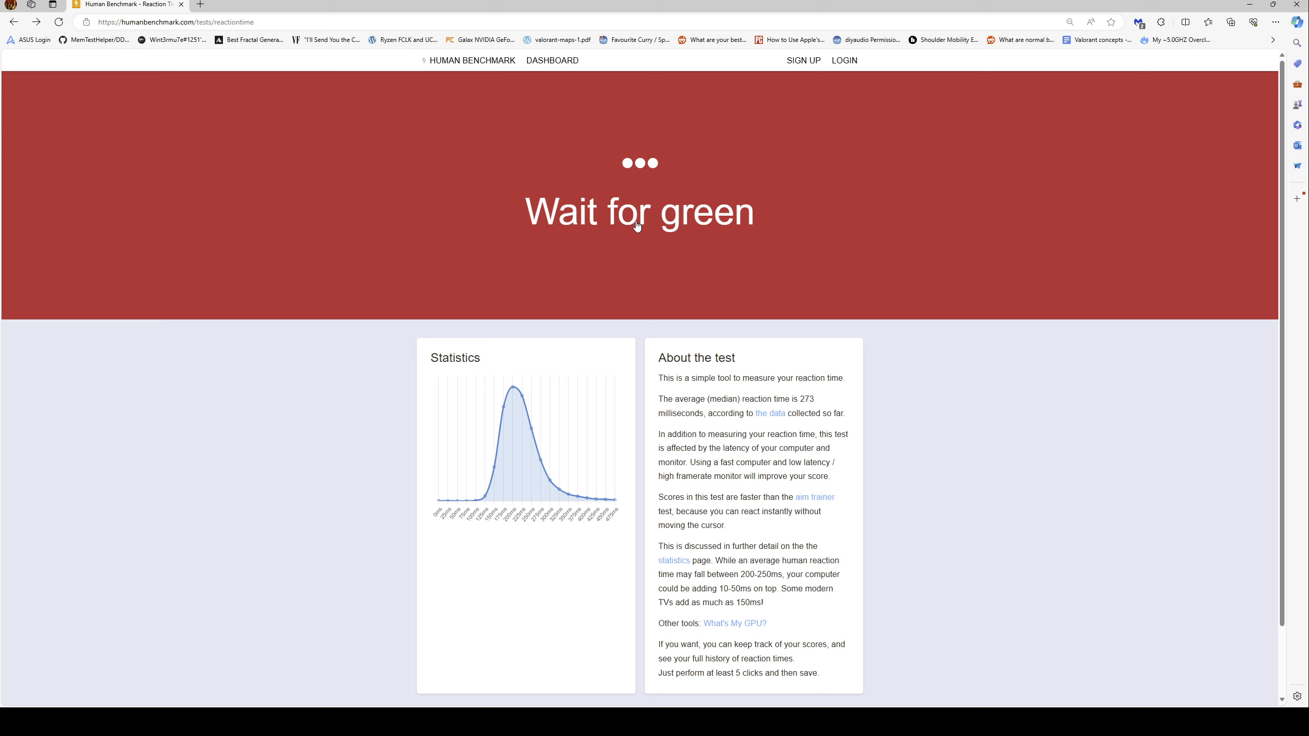
pyautogui.click(639, 211)
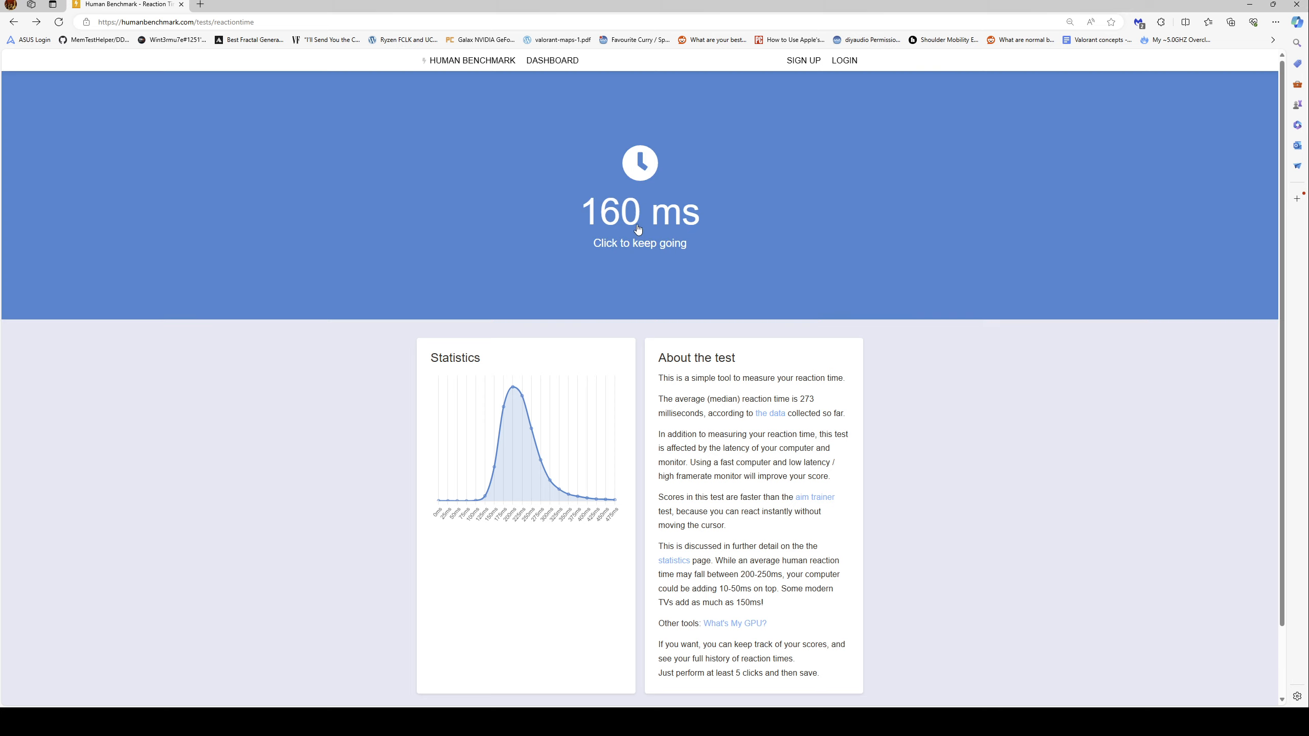
pyautogui.click(639, 213)
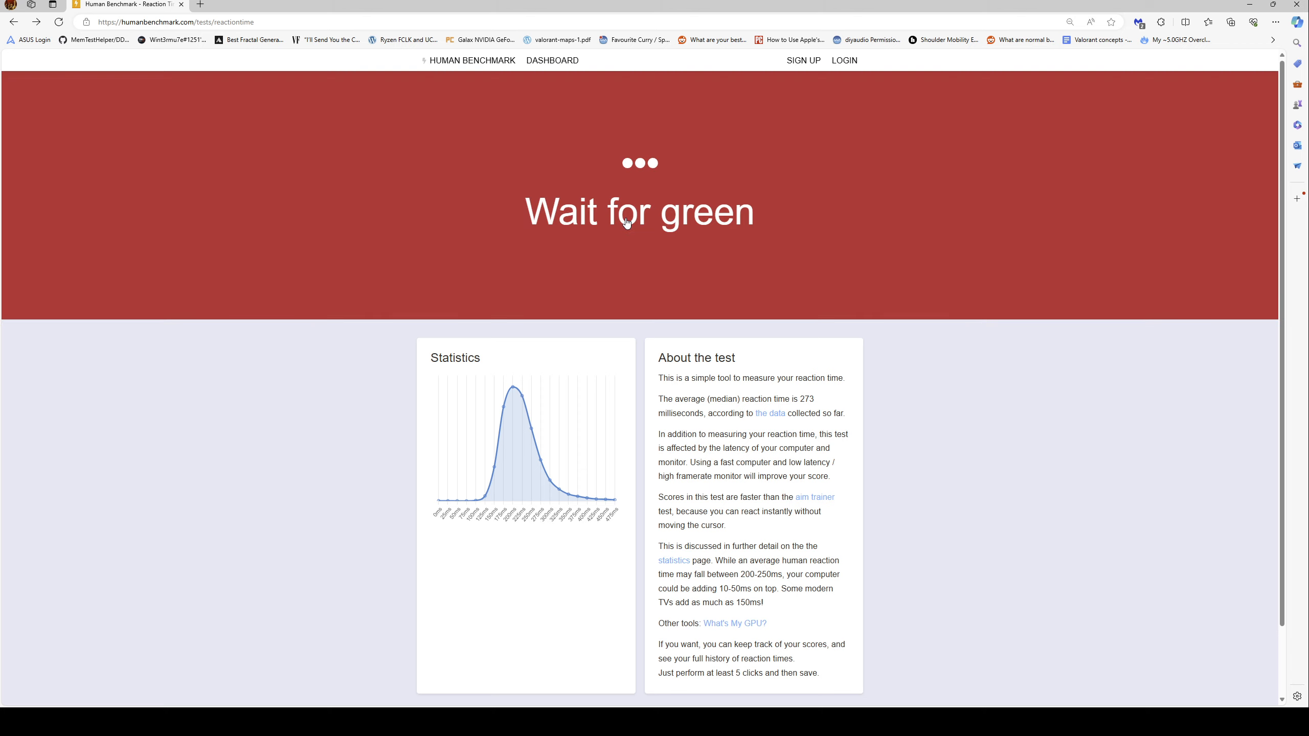
pyautogui.moveTo(632, 231)
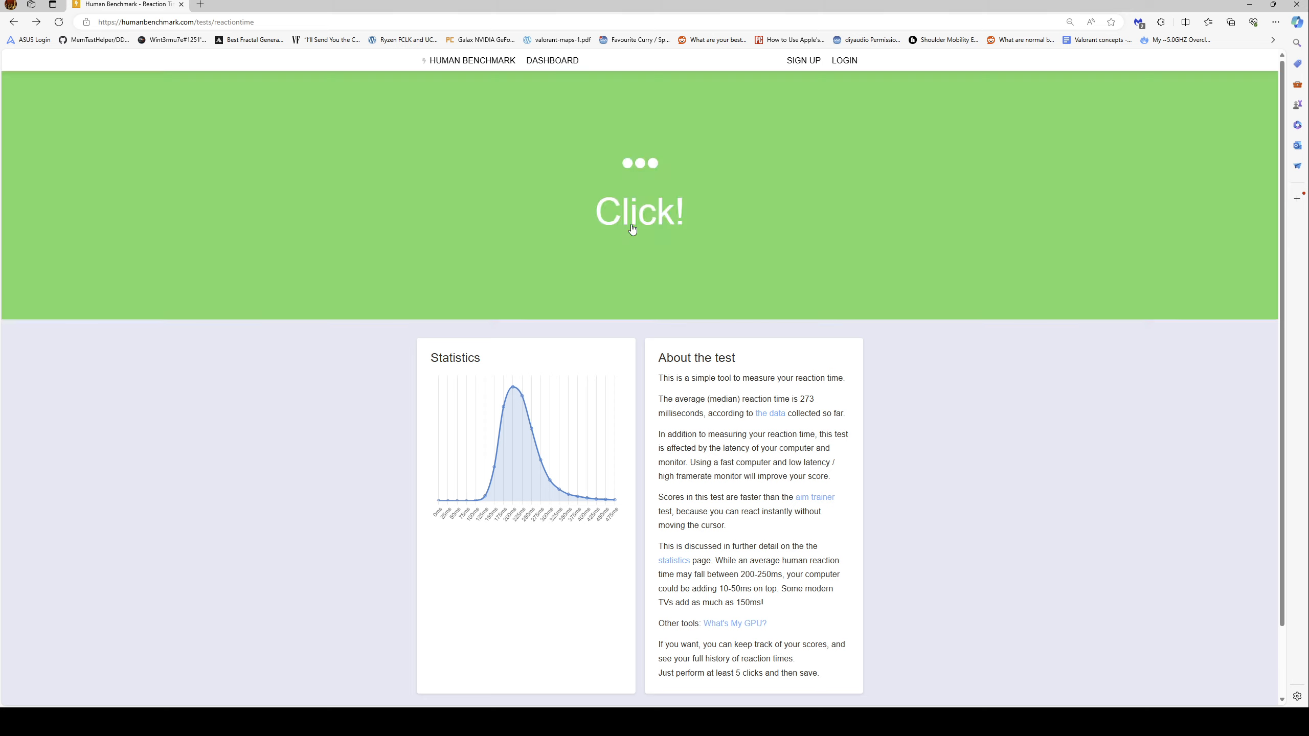
pyautogui.click(639, 213)
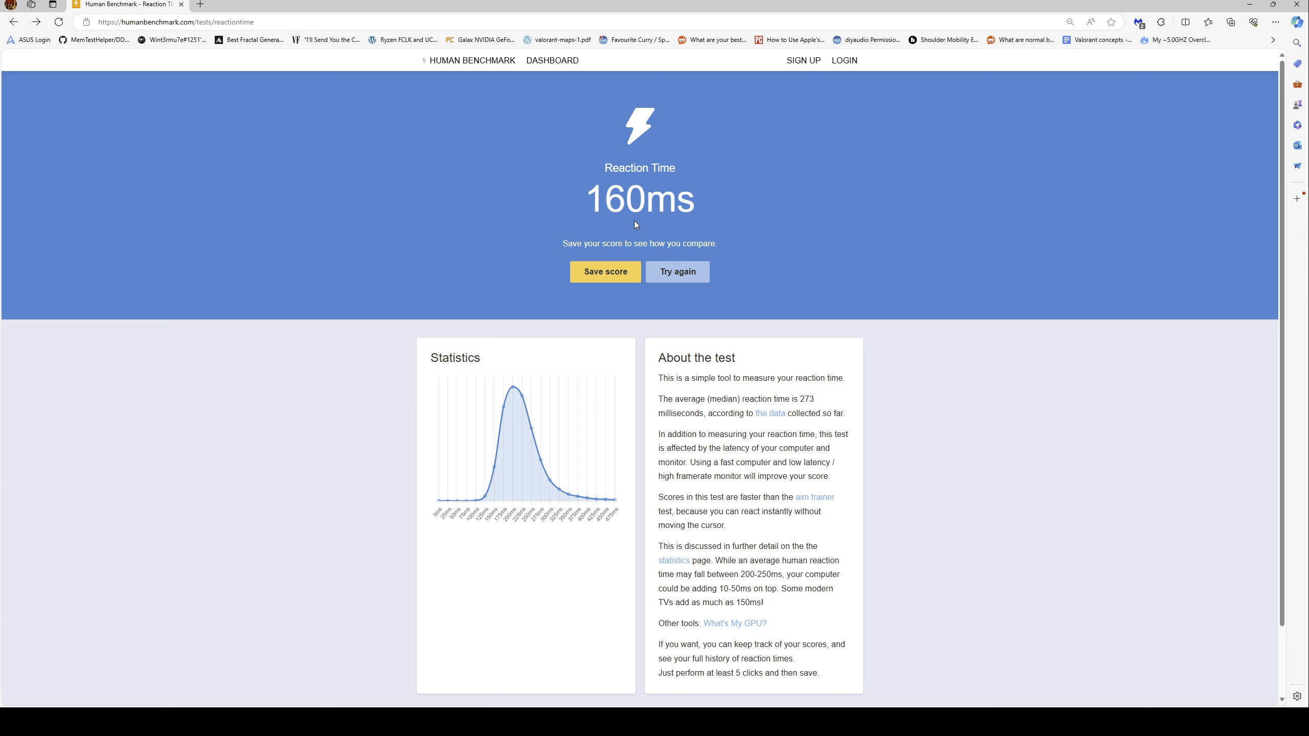
pyautogui.moveTo(656, 180)
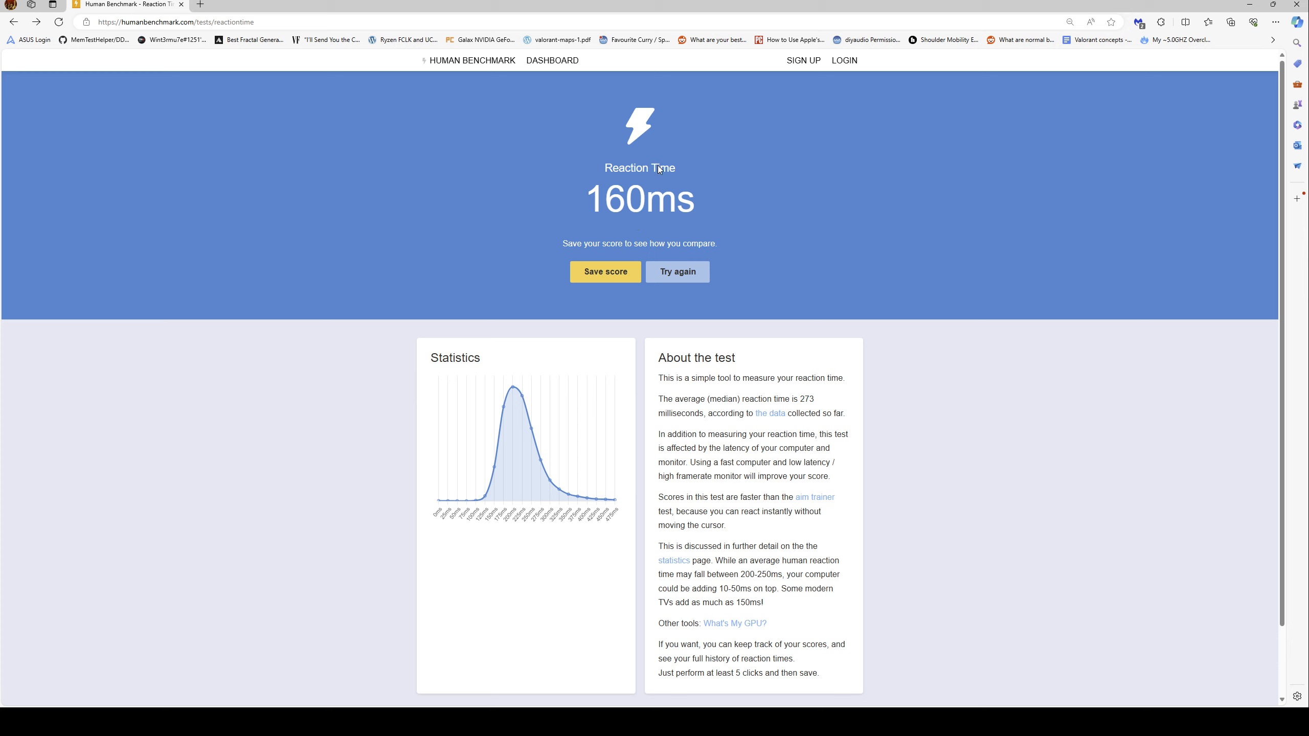
pyautogui.moveTo(640, 198)
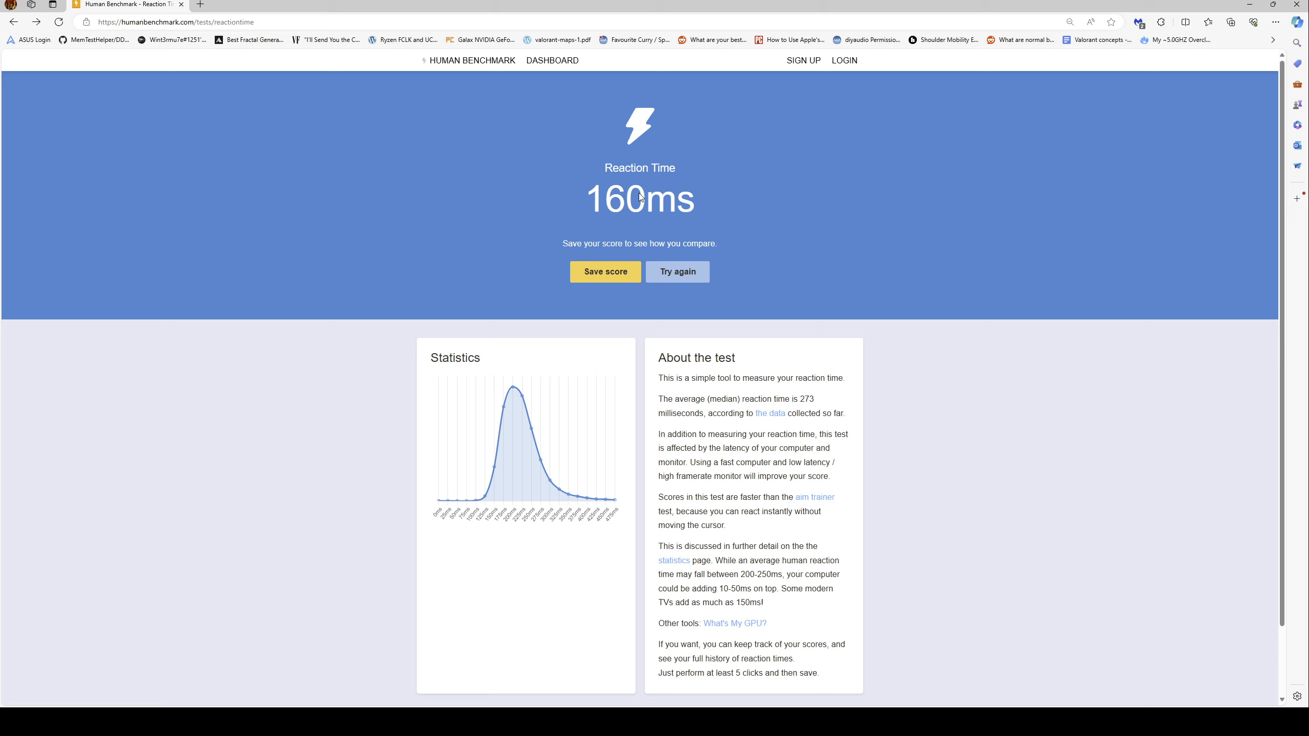